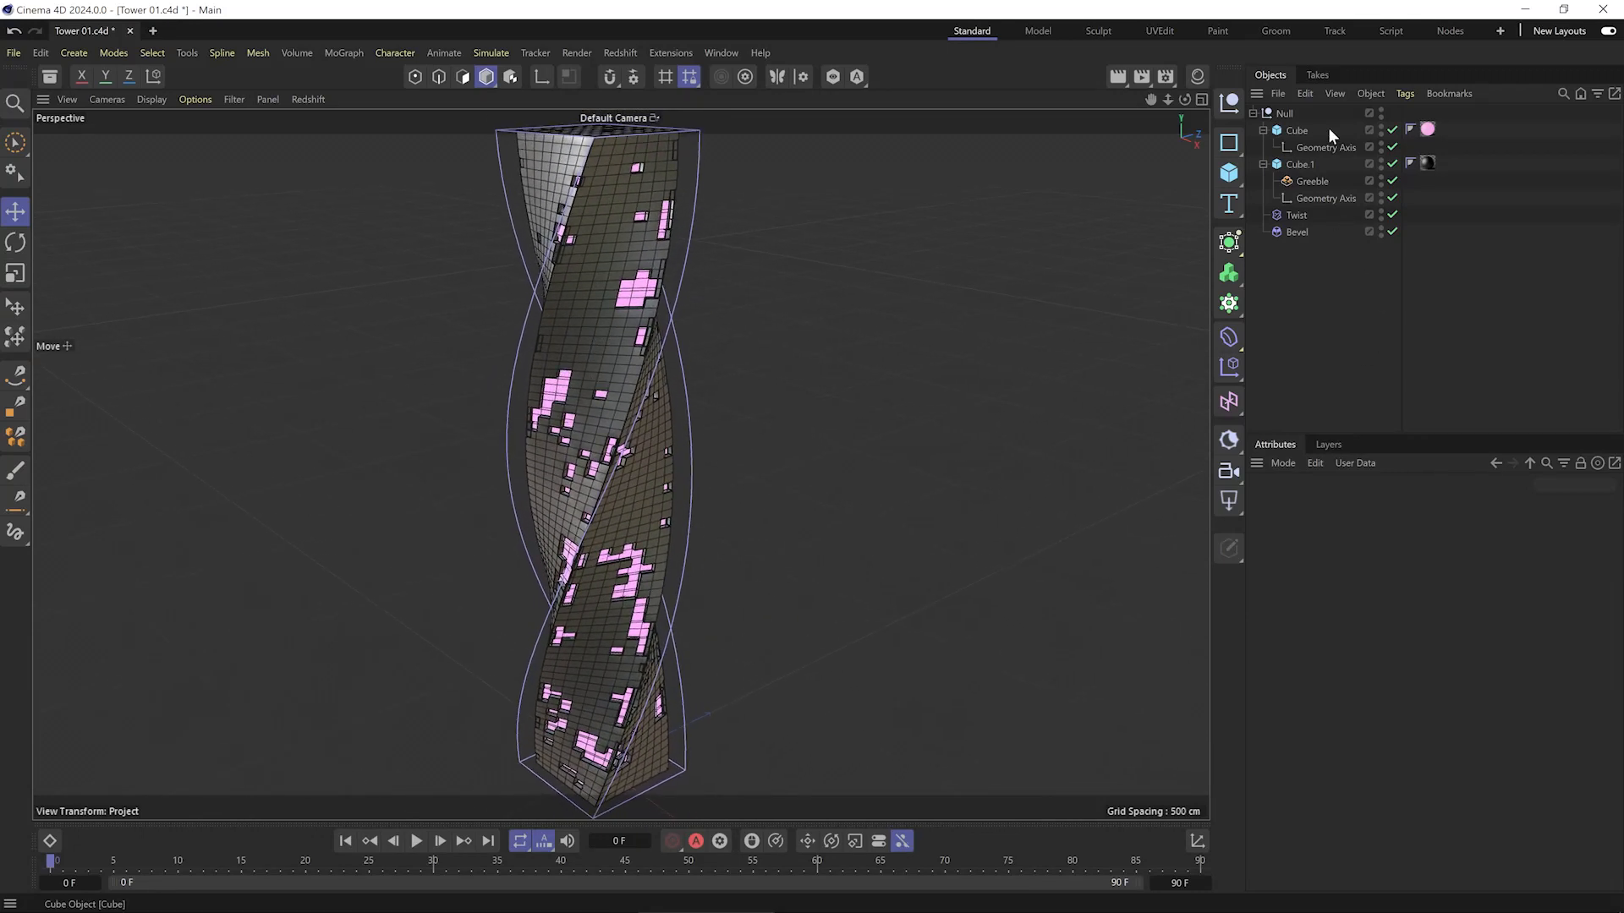
# Hide the Cube carrying the pink window material so the tower shows plain panels.
pyautogui.click(1312, 181)
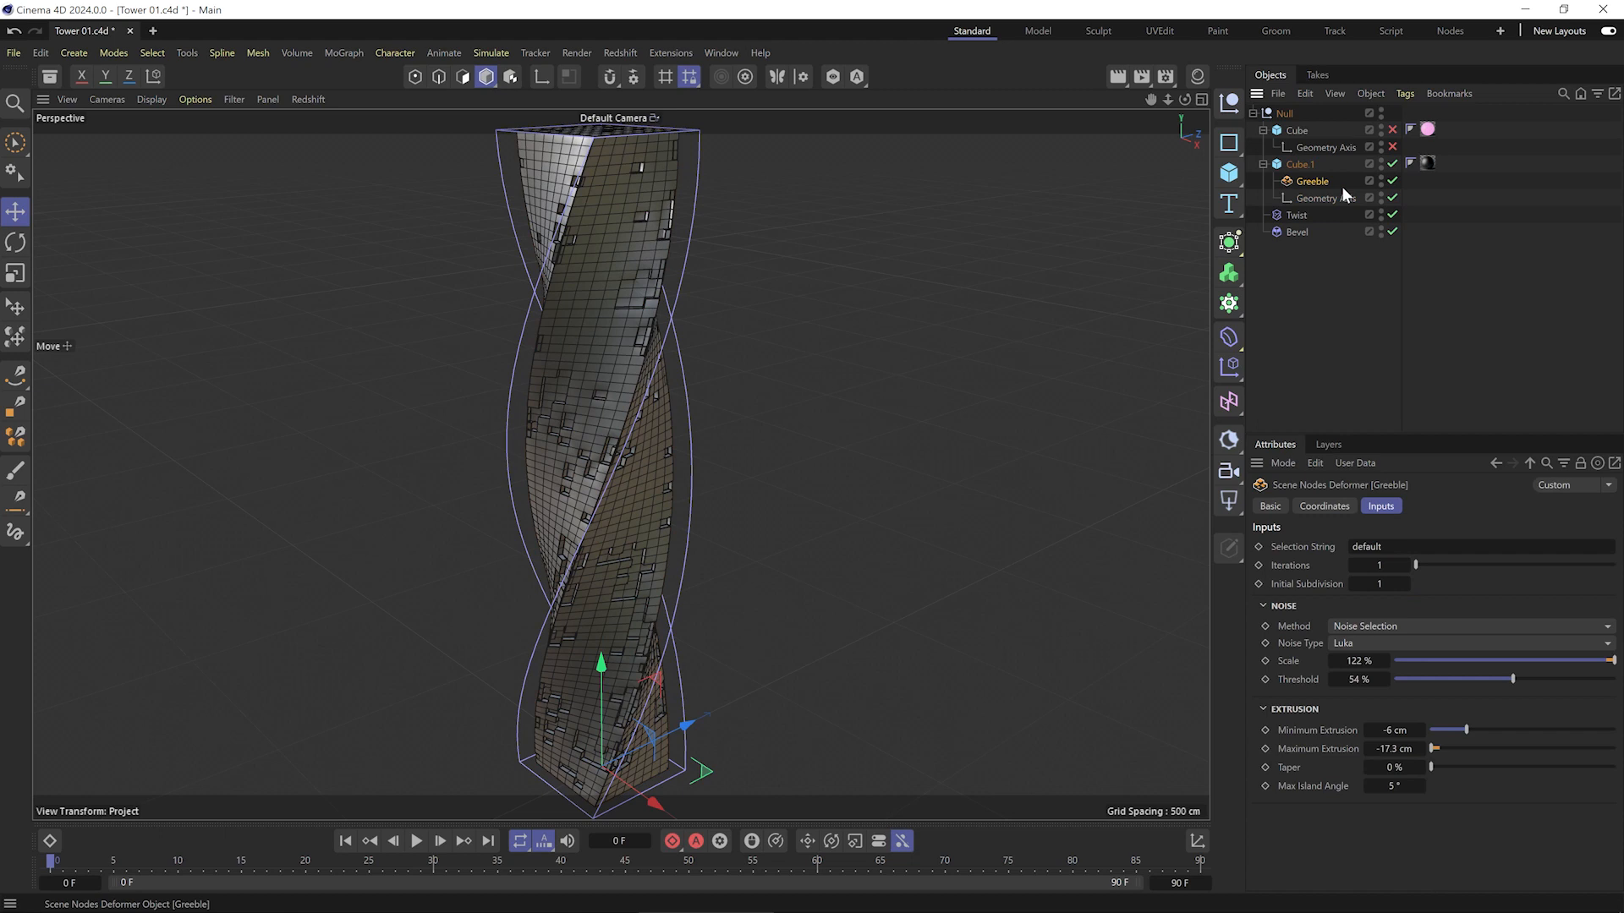
pyautogui.click(1295, 231)
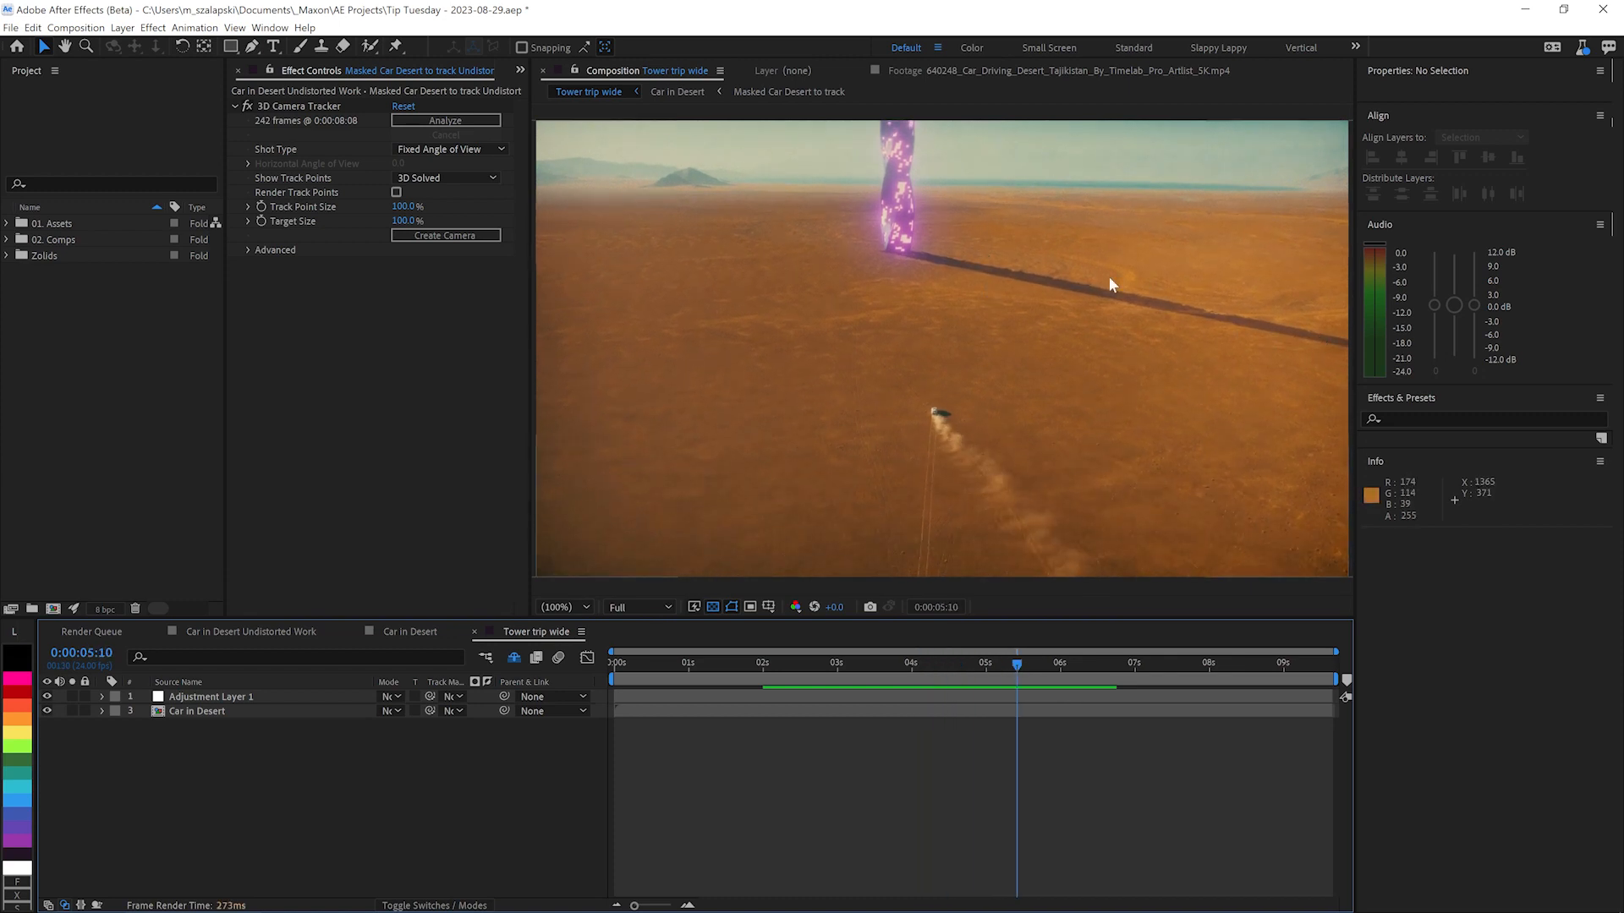
pyautogui.moveTo(1160, 316)
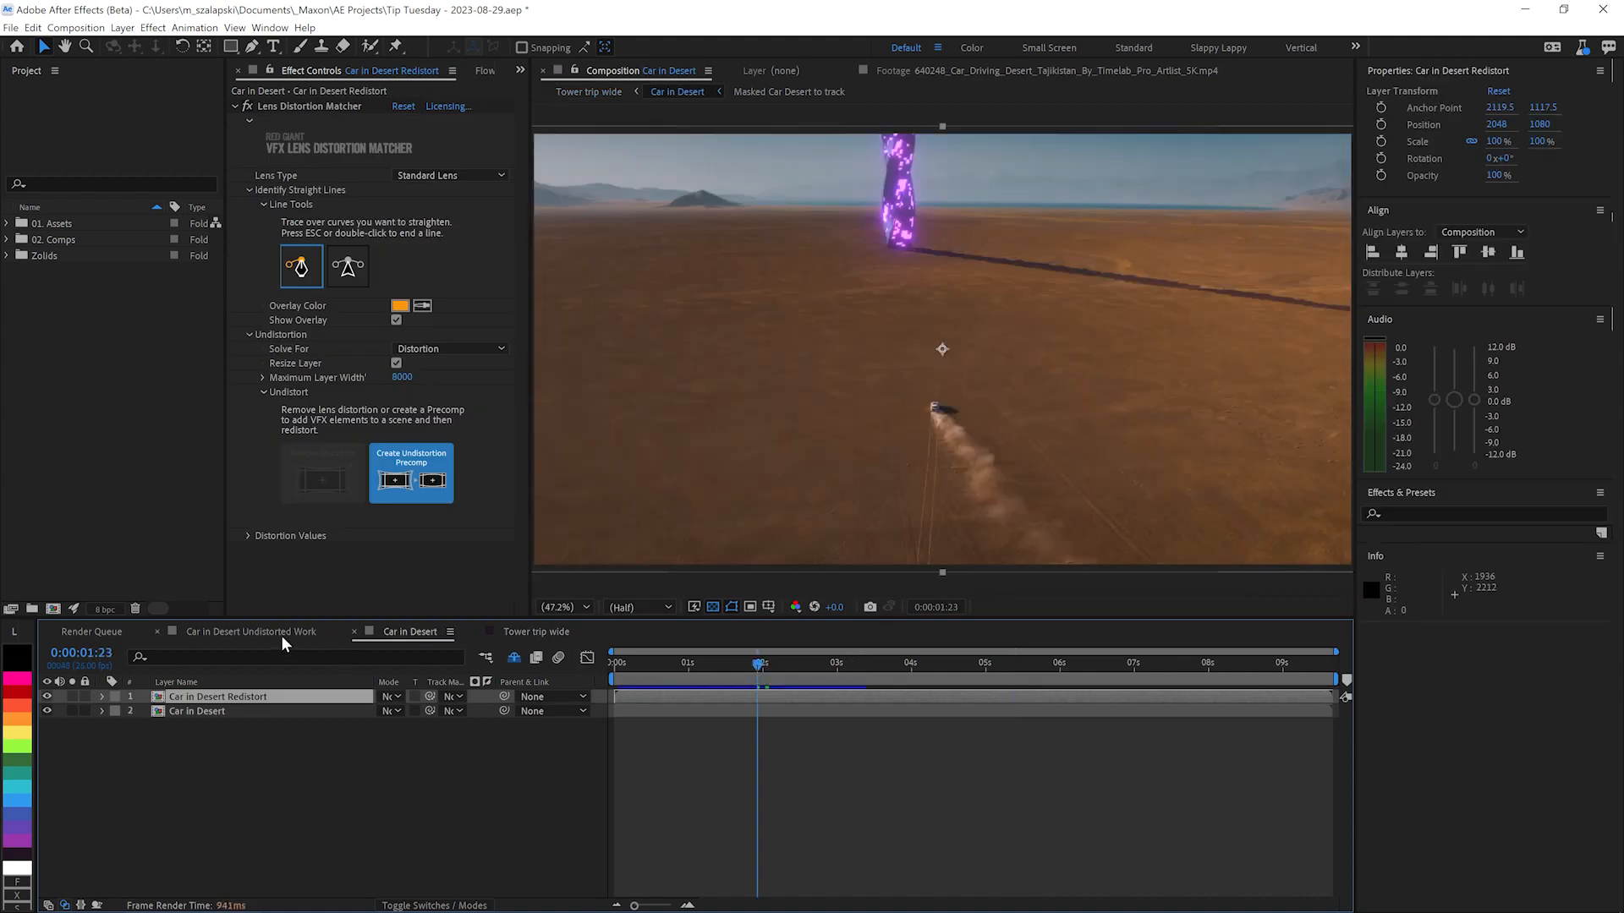
# Switch to the Car in Desert Undistorted Work comp and select the tower 01.glb layer.
pyautogui.click(244, 631)
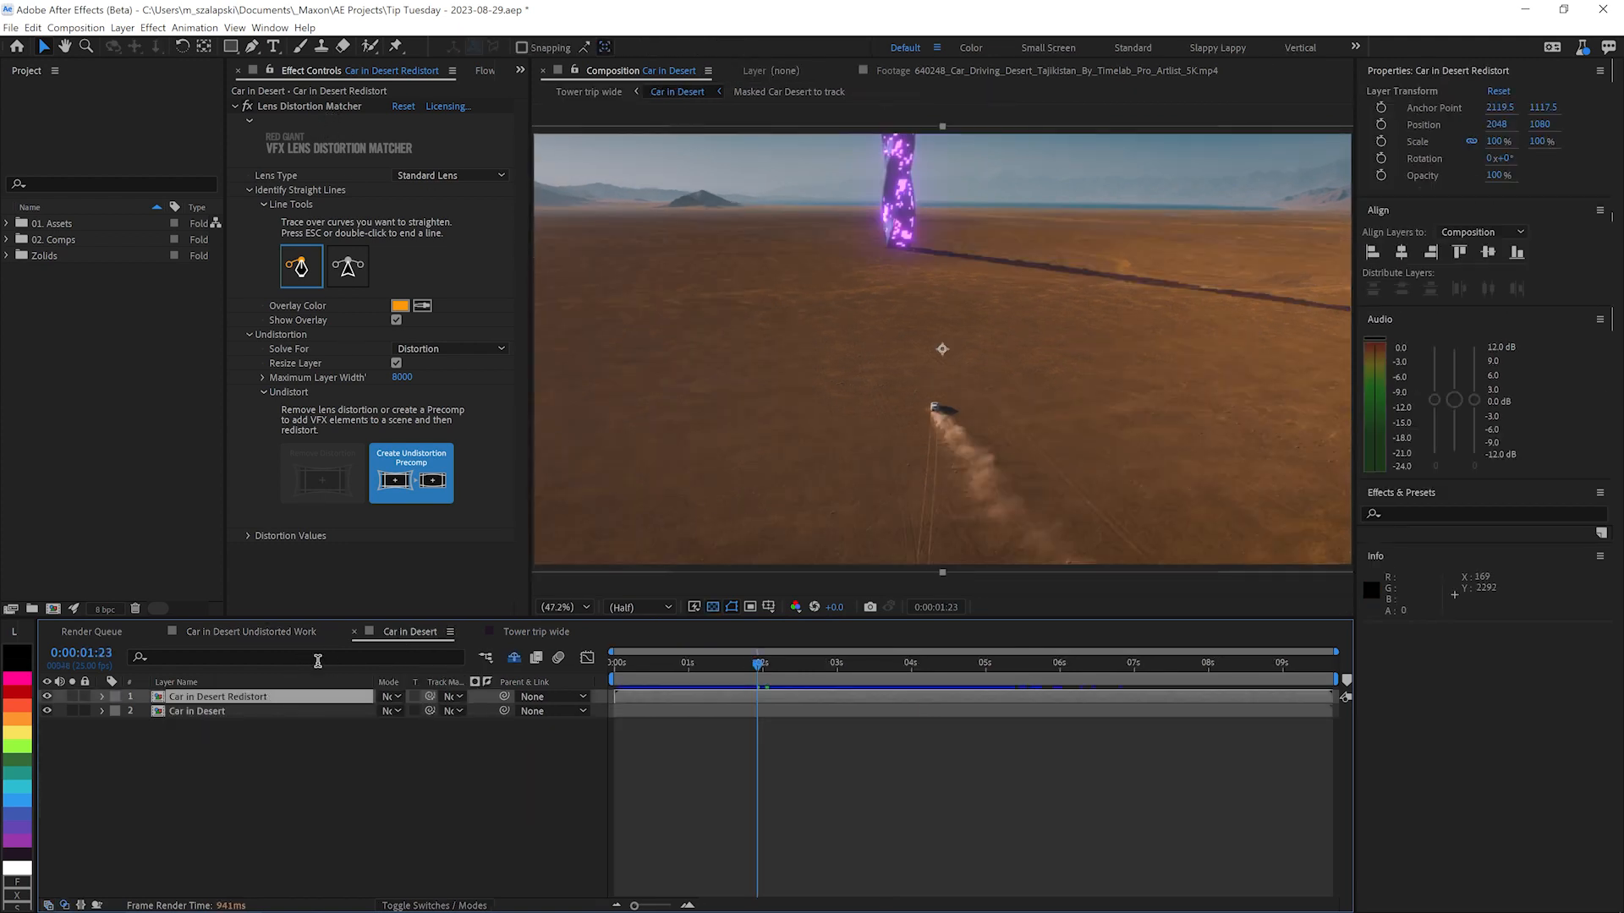
pyautogui.click(249, 631)
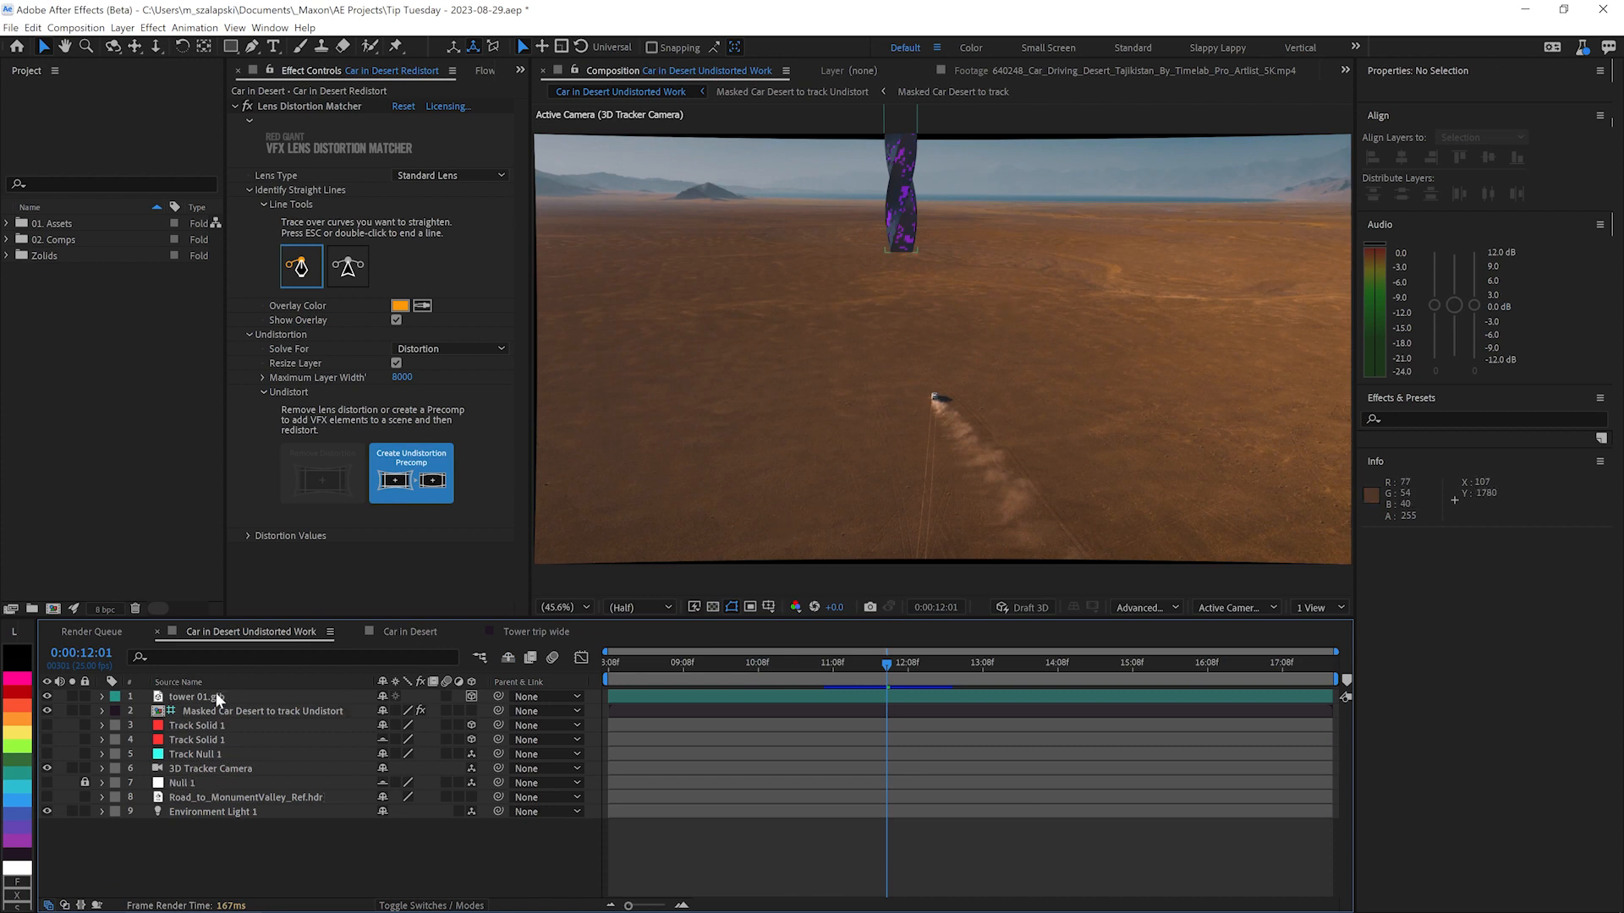
pyautogui.click(194, 695)
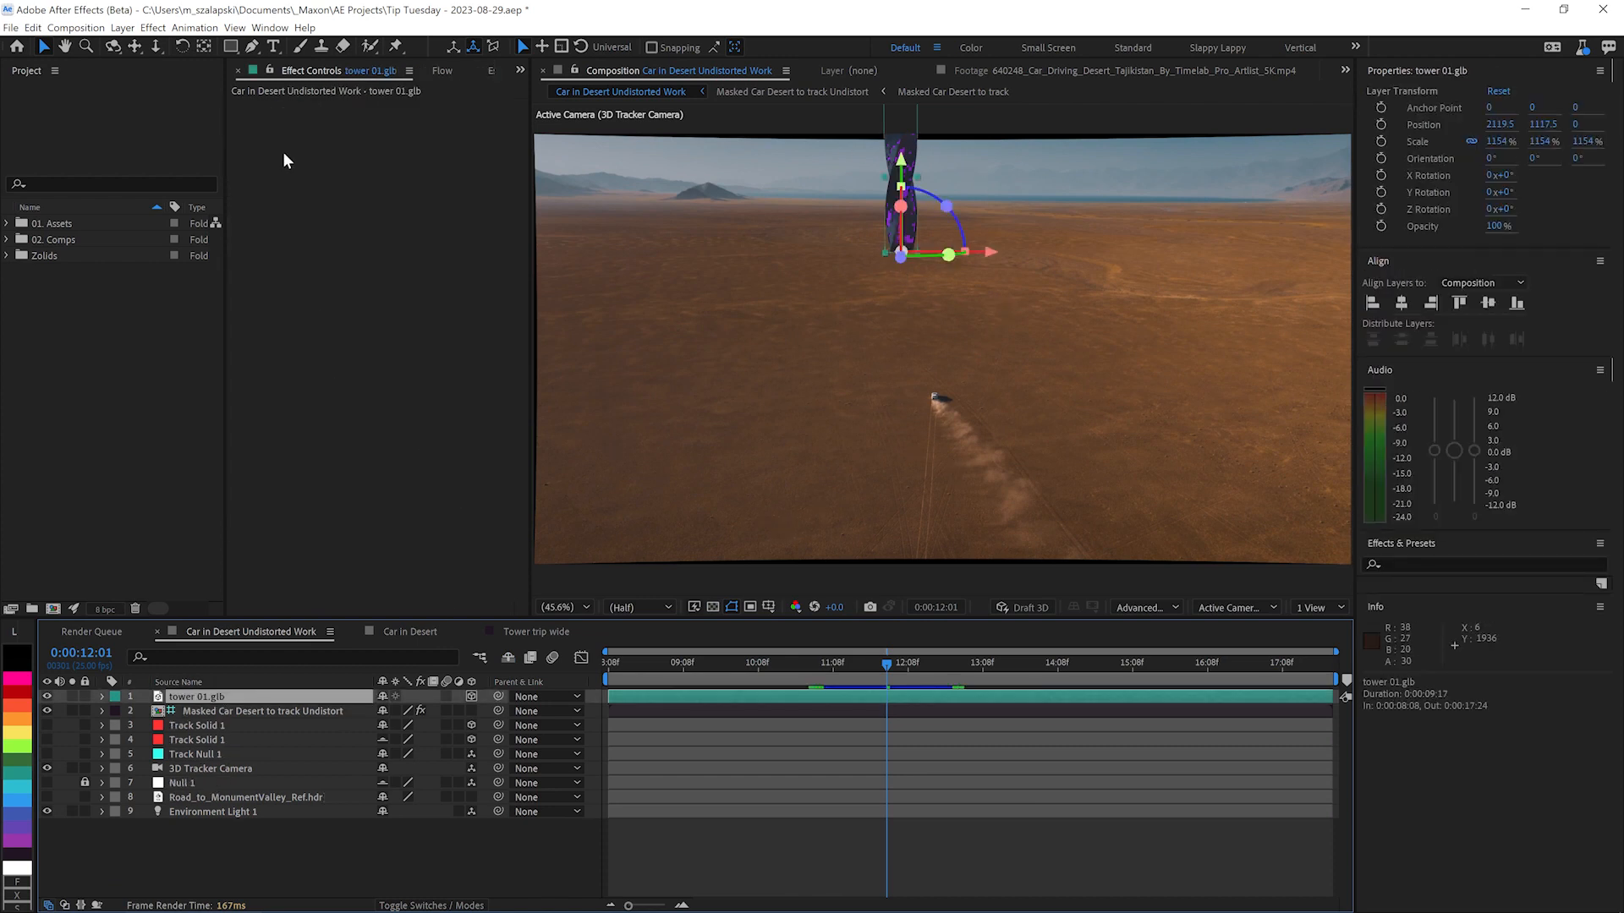
pyautogui.click(152, 28)
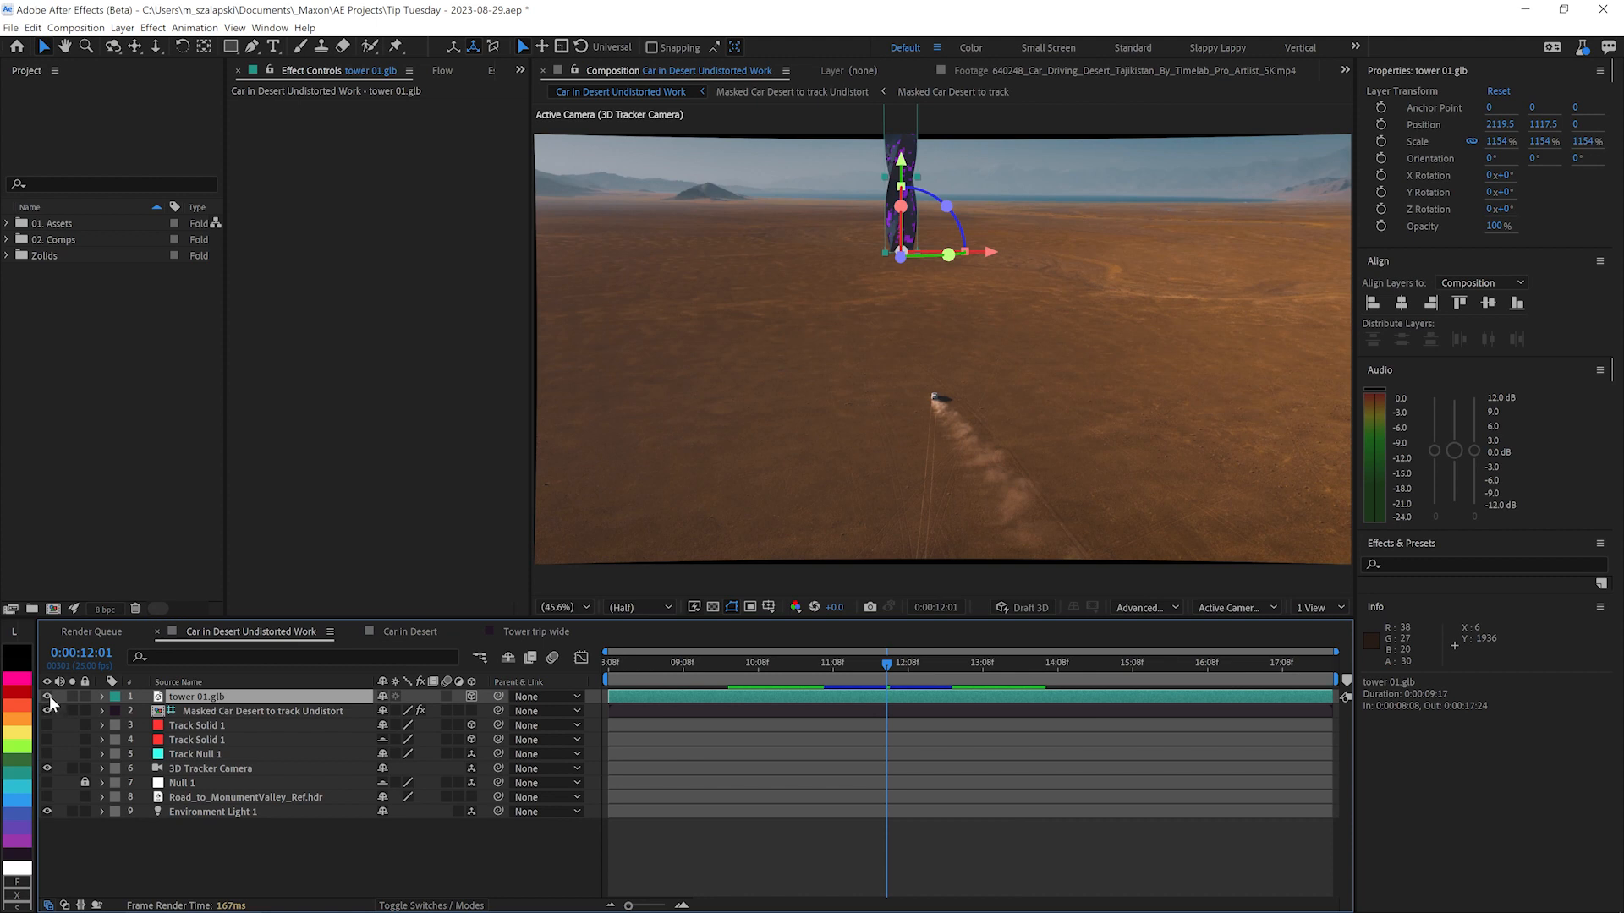
# Create a Shadow solid with Calculations pulling tower 01.glb as its source image.
pyautogui.click(122, 28)
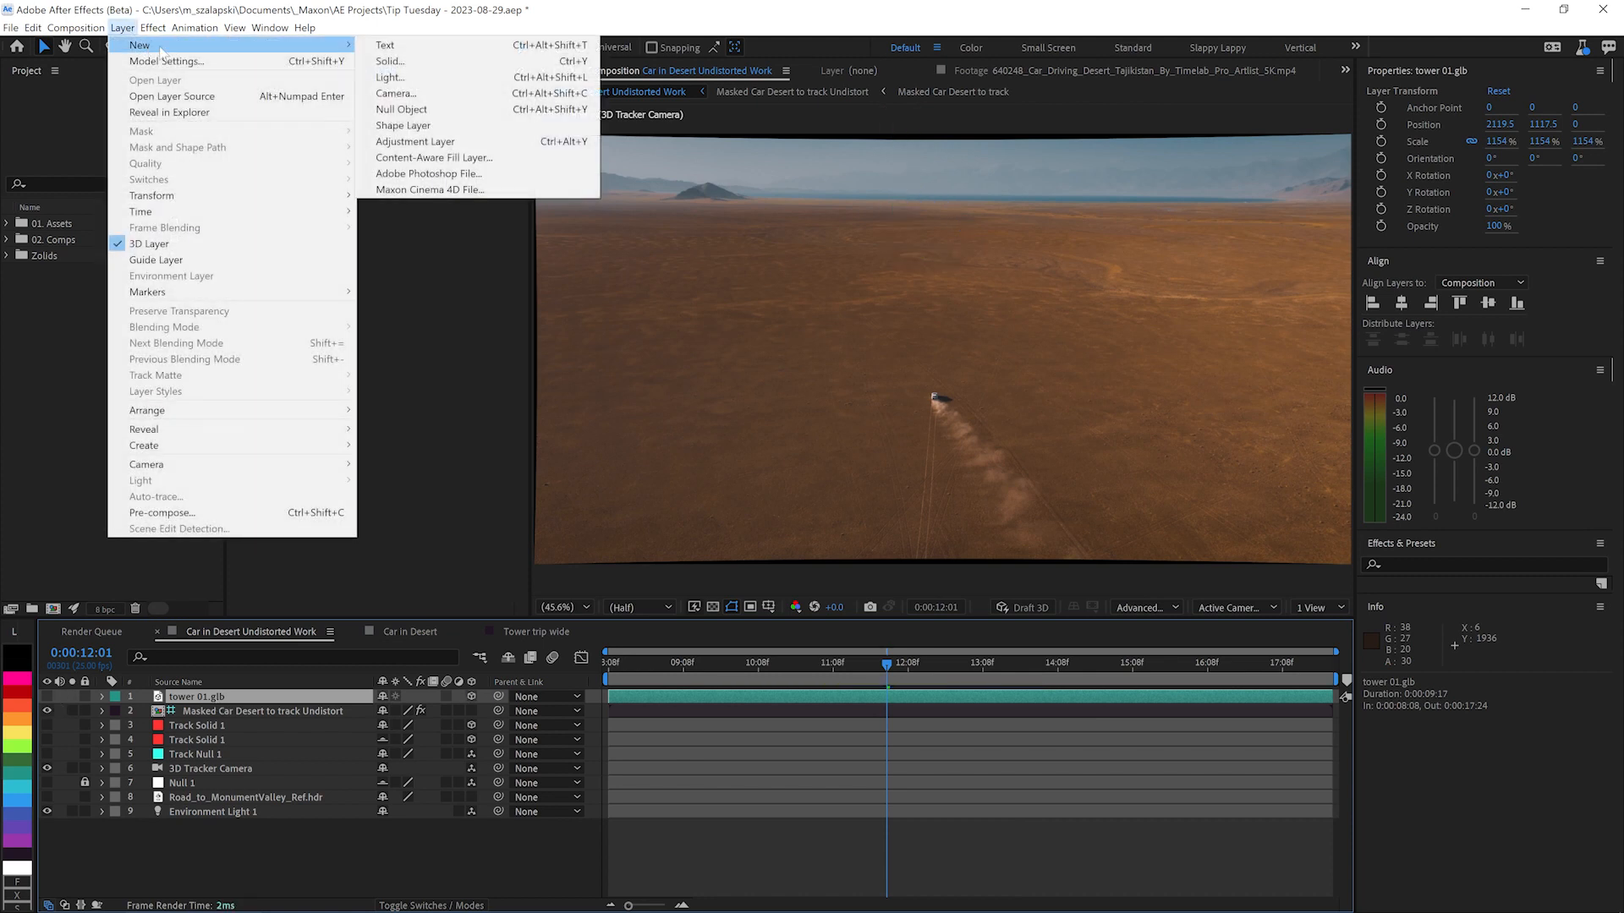
pyautogui.click(390, 61)
pyautogui.write('Shadow')
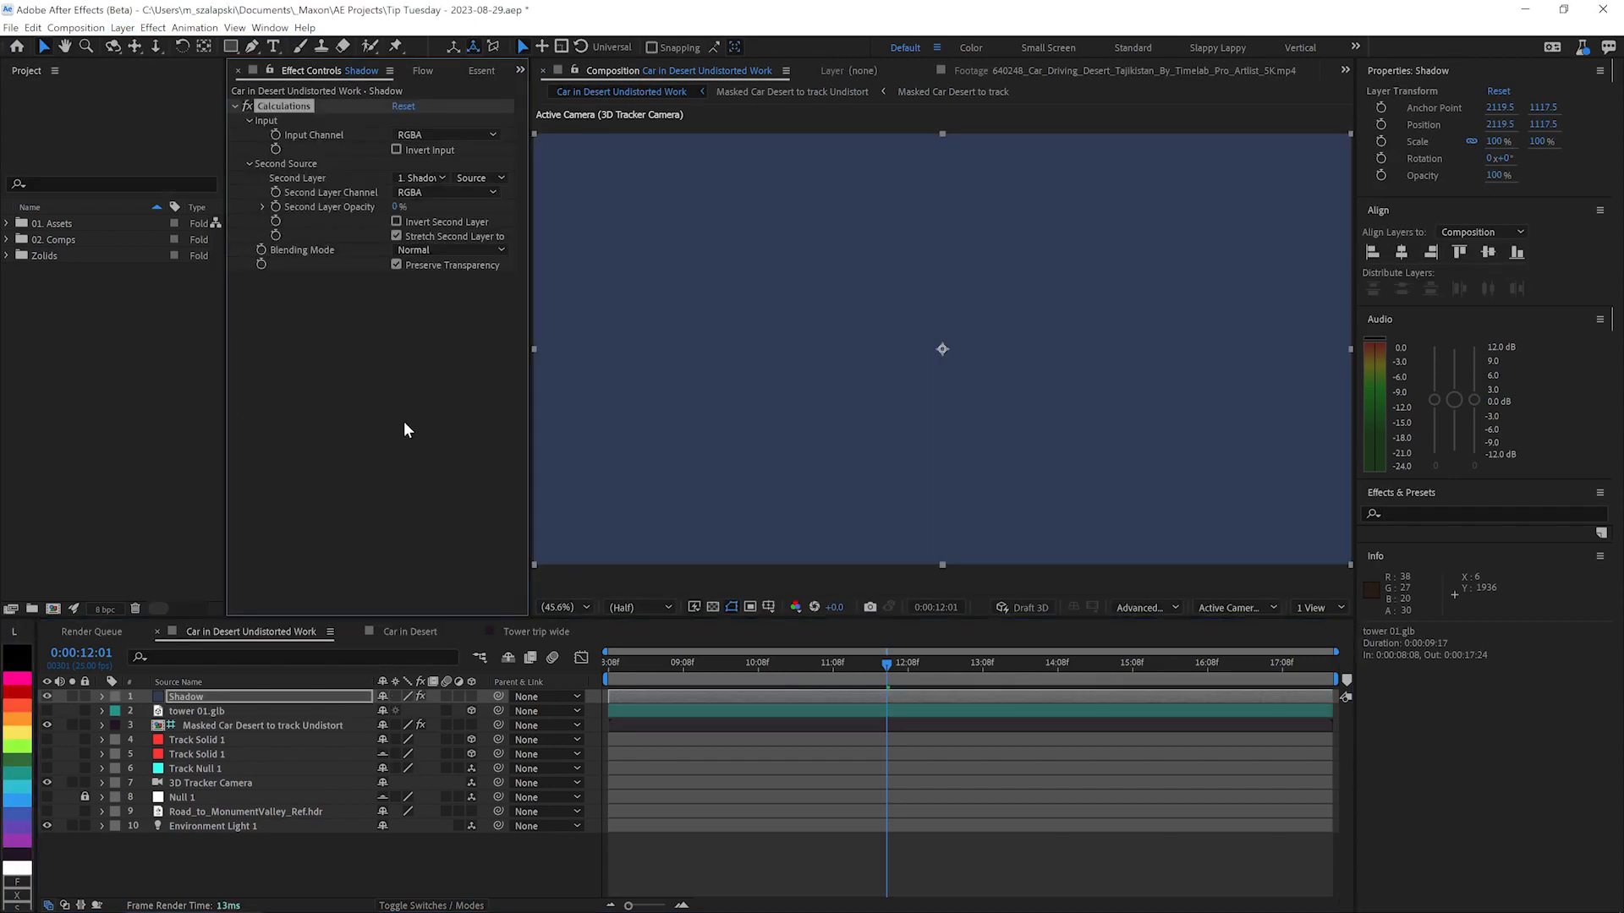
pyautogui.click(421, 178)
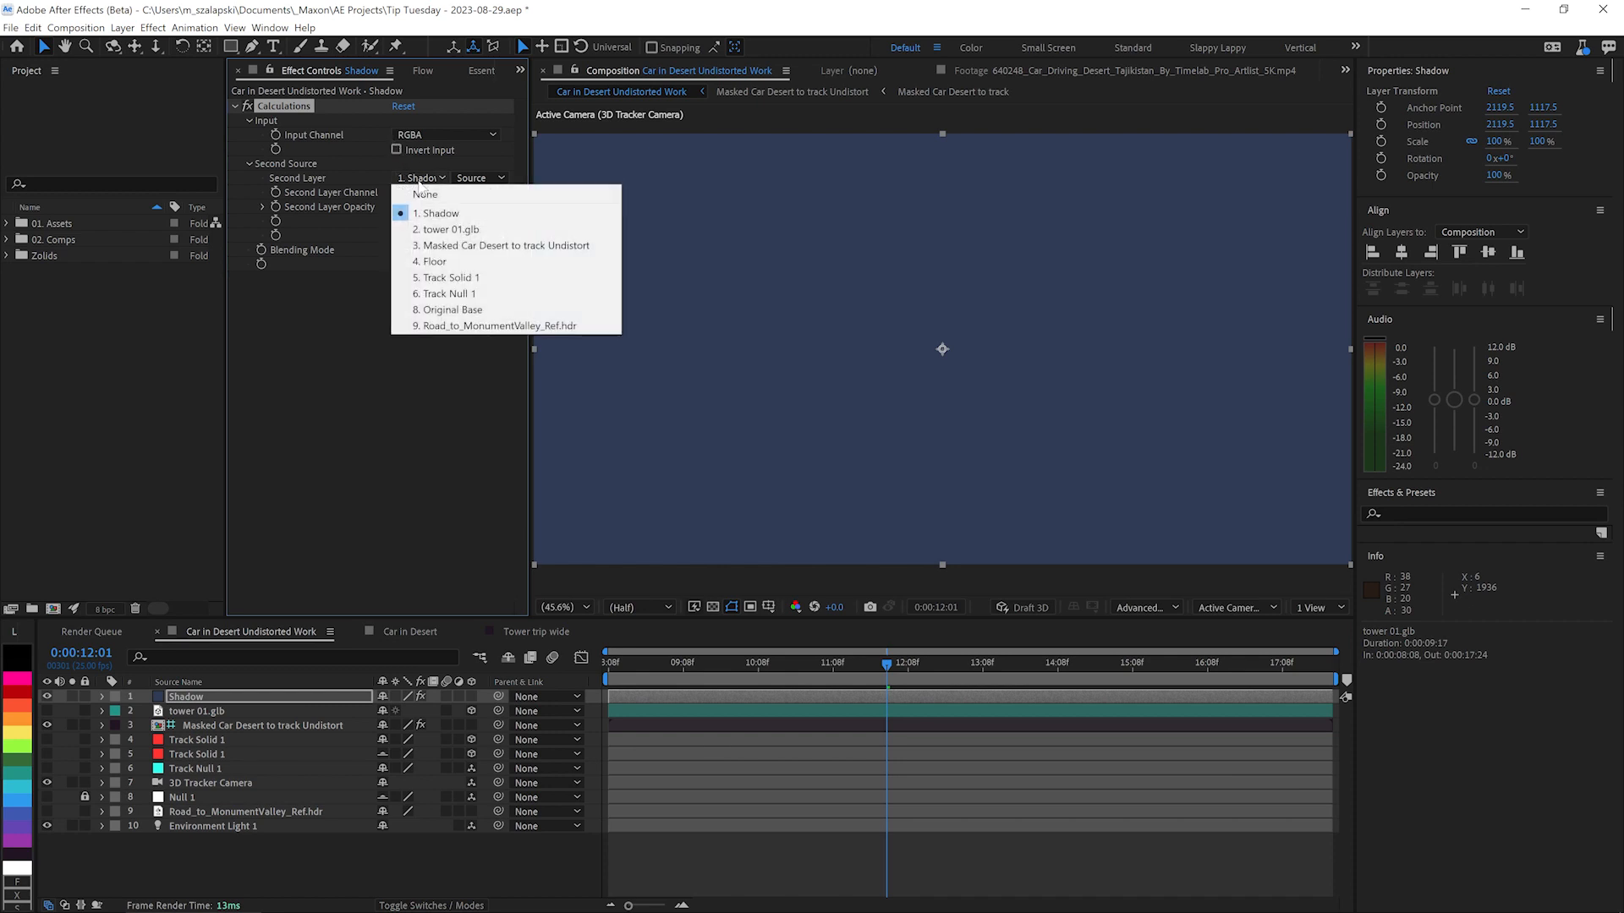
pyautogui.click(449, 228)
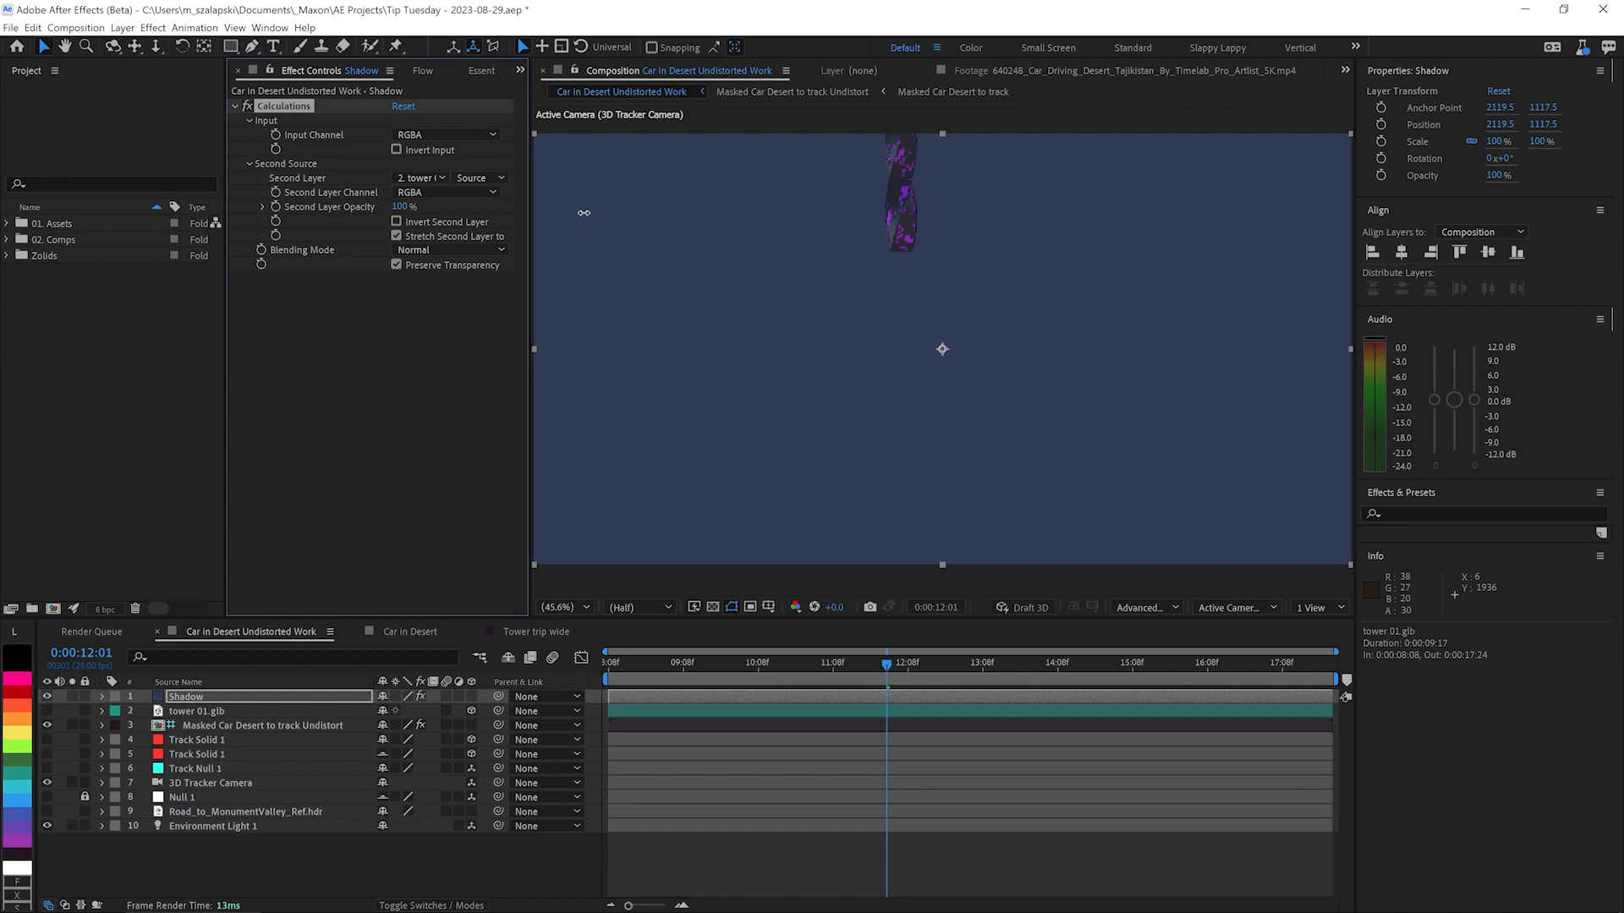
pyautogui.moveTo(909, 240)
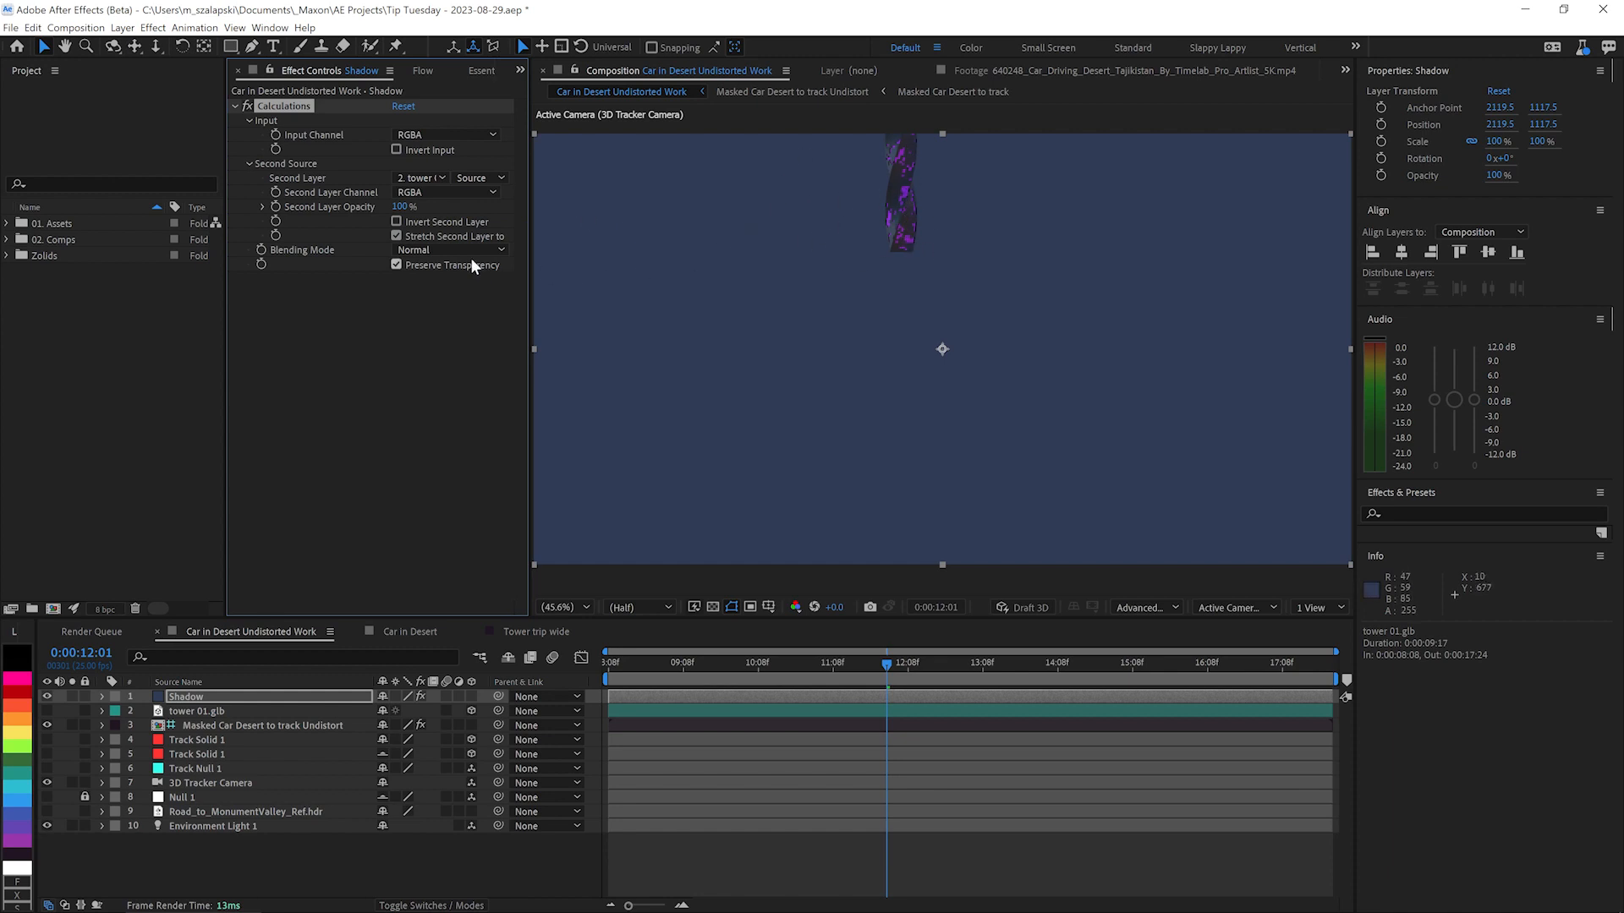
pyautogui.rightClick(448, 266)
pyautogui.write('shad')
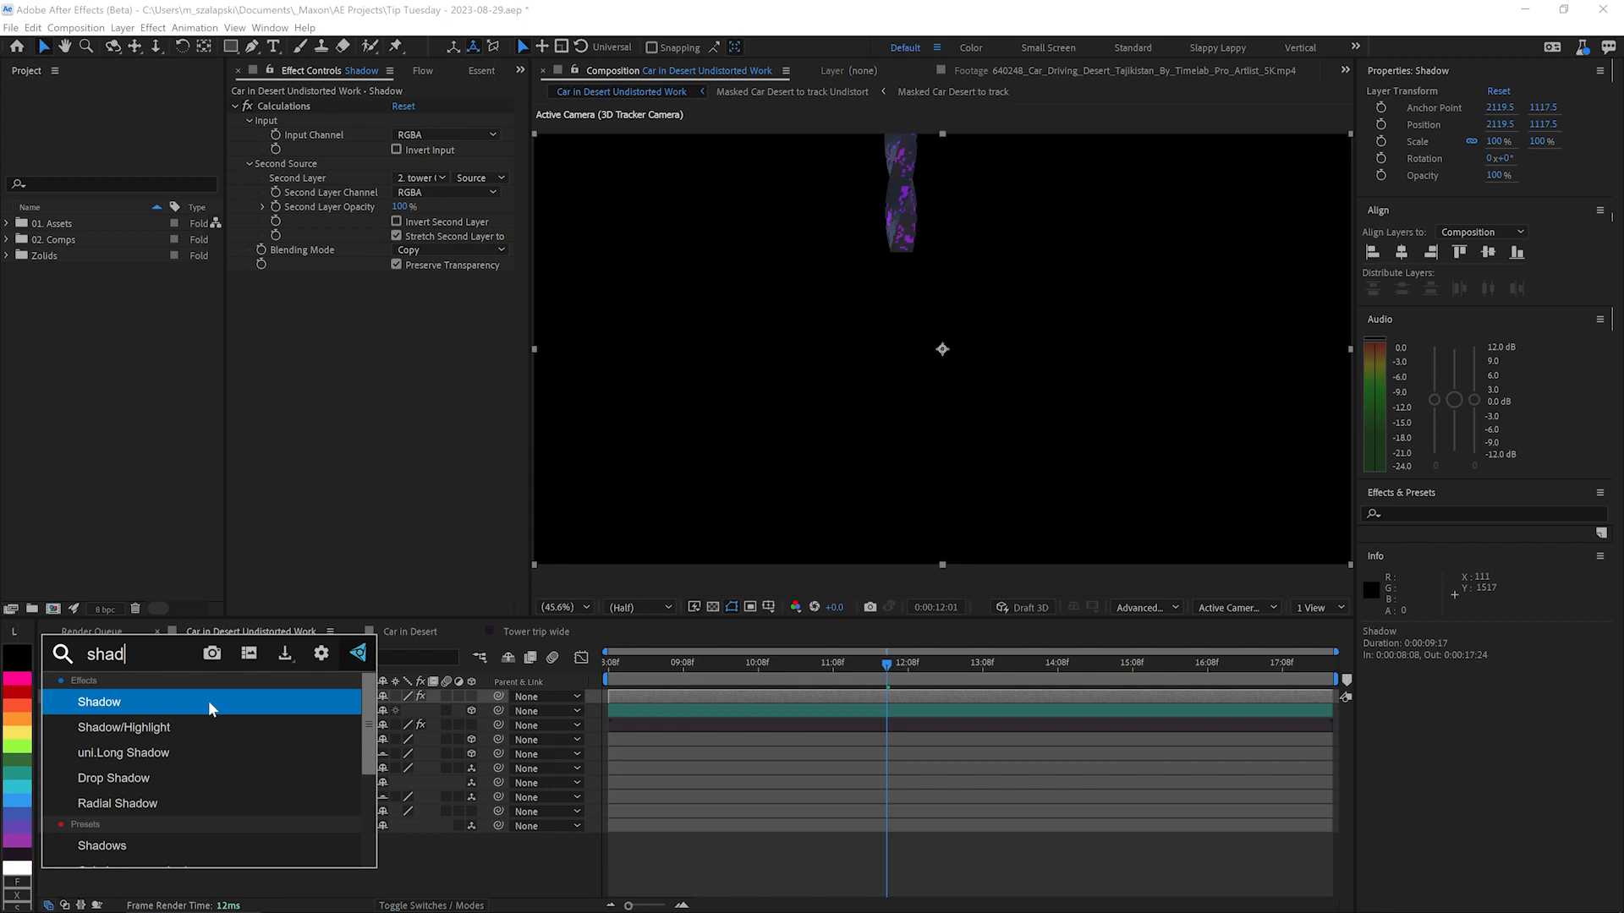
# Apply VFX Shadow stretched right across the sand, displaced by the masked desert layer, Shadow Only.
pyautogui.doubleClick(98, 700)
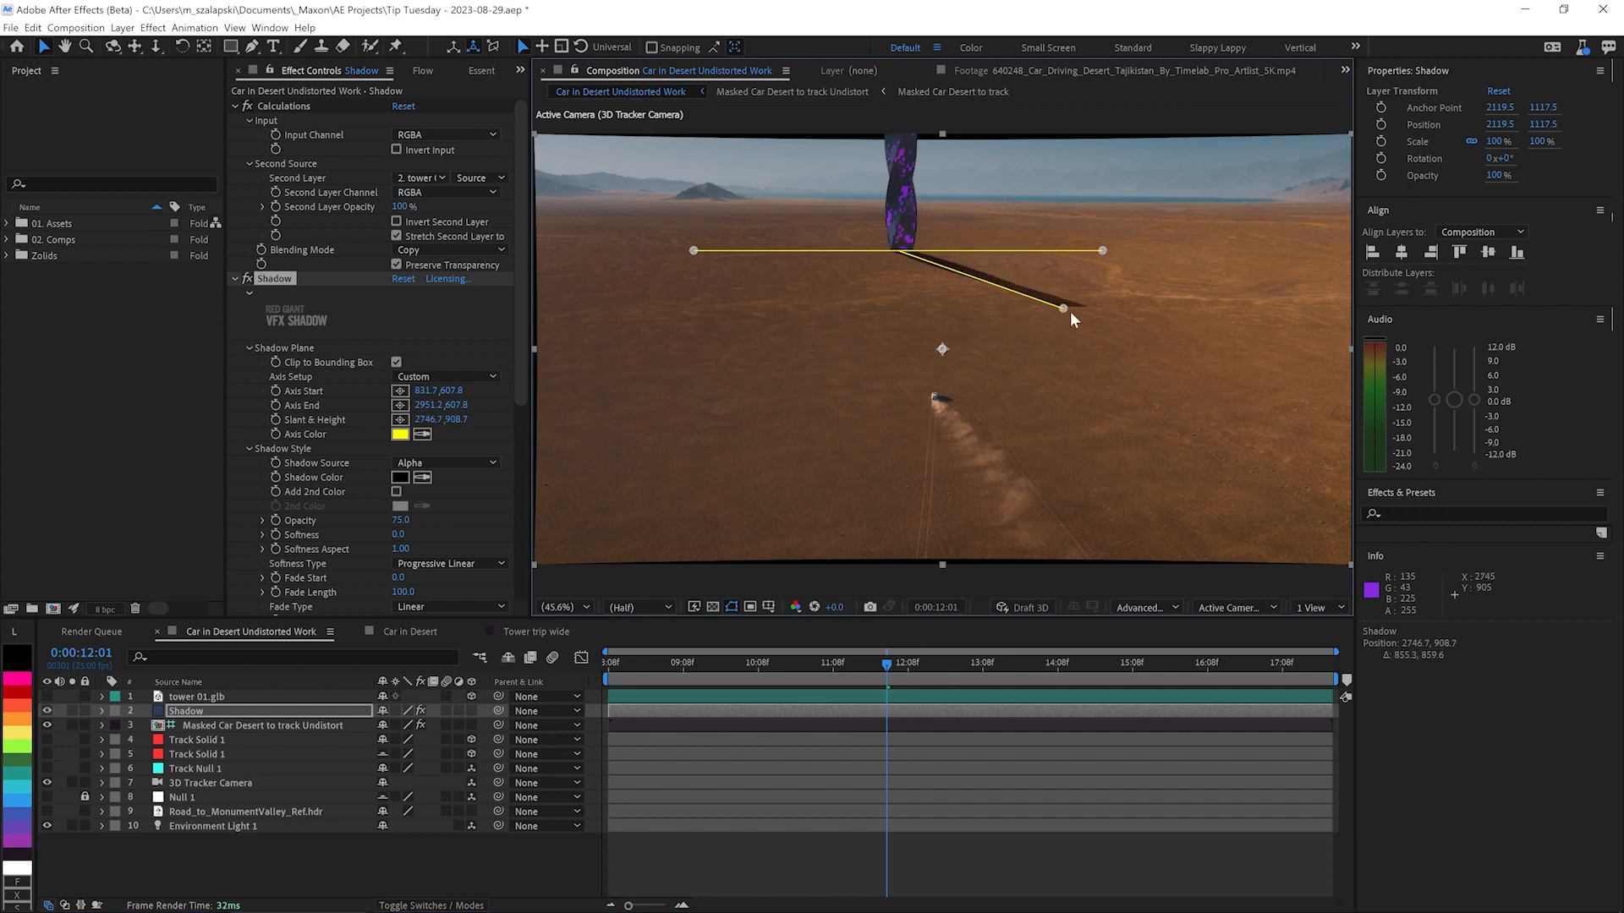
pyautogui.moveTo(1067, 308); pyautogui.dragTo(1254, 342)
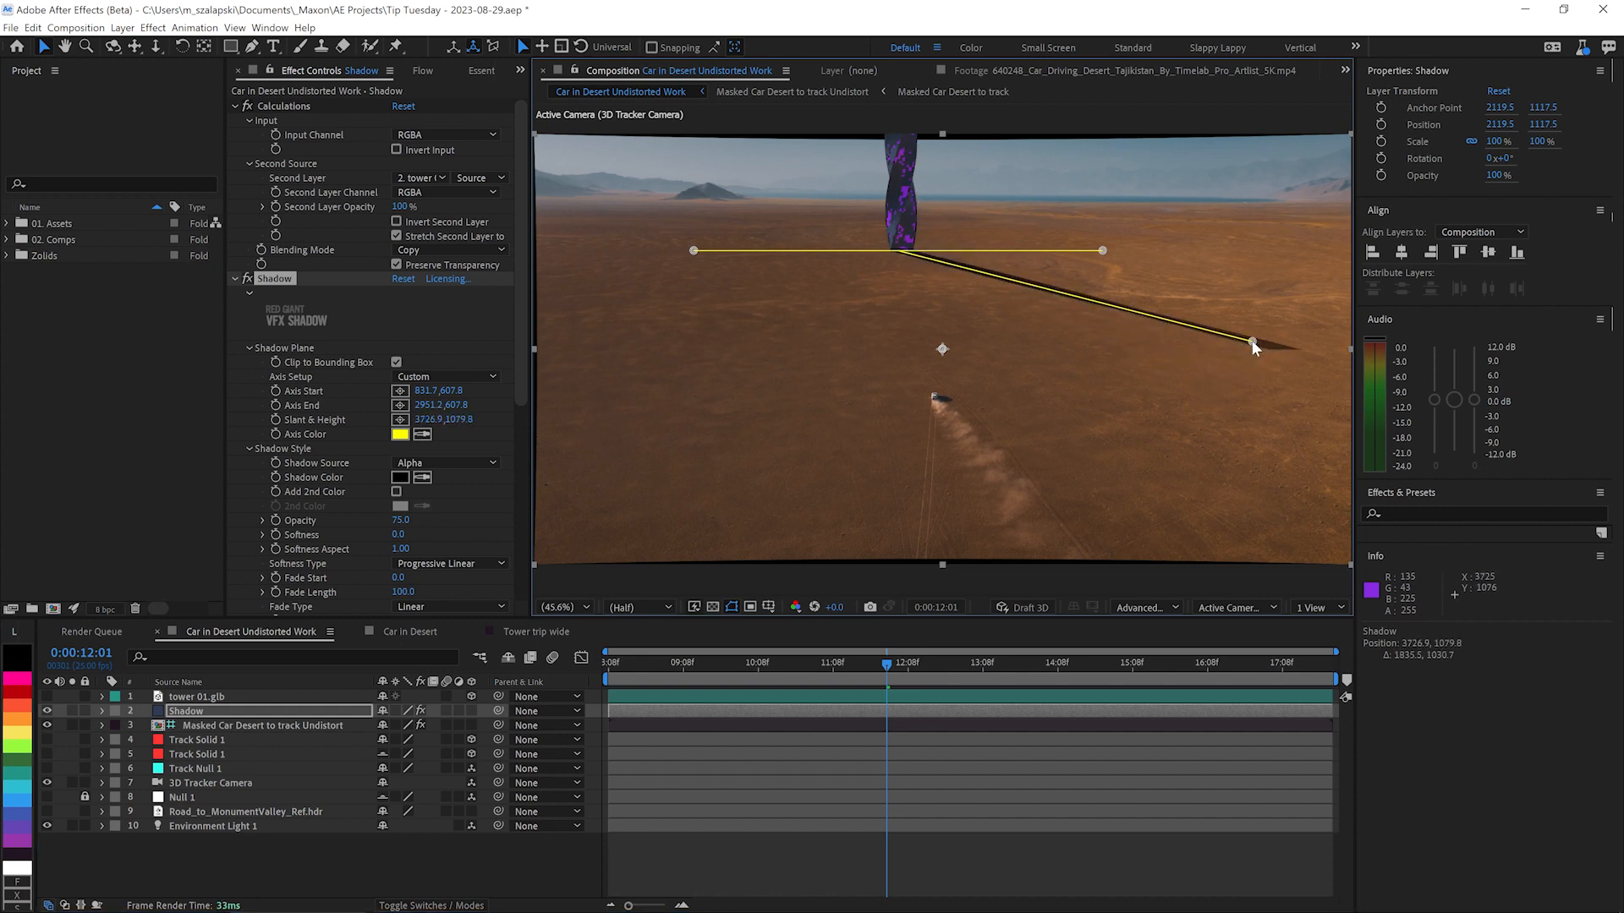
pyautogui.click(420, 479)
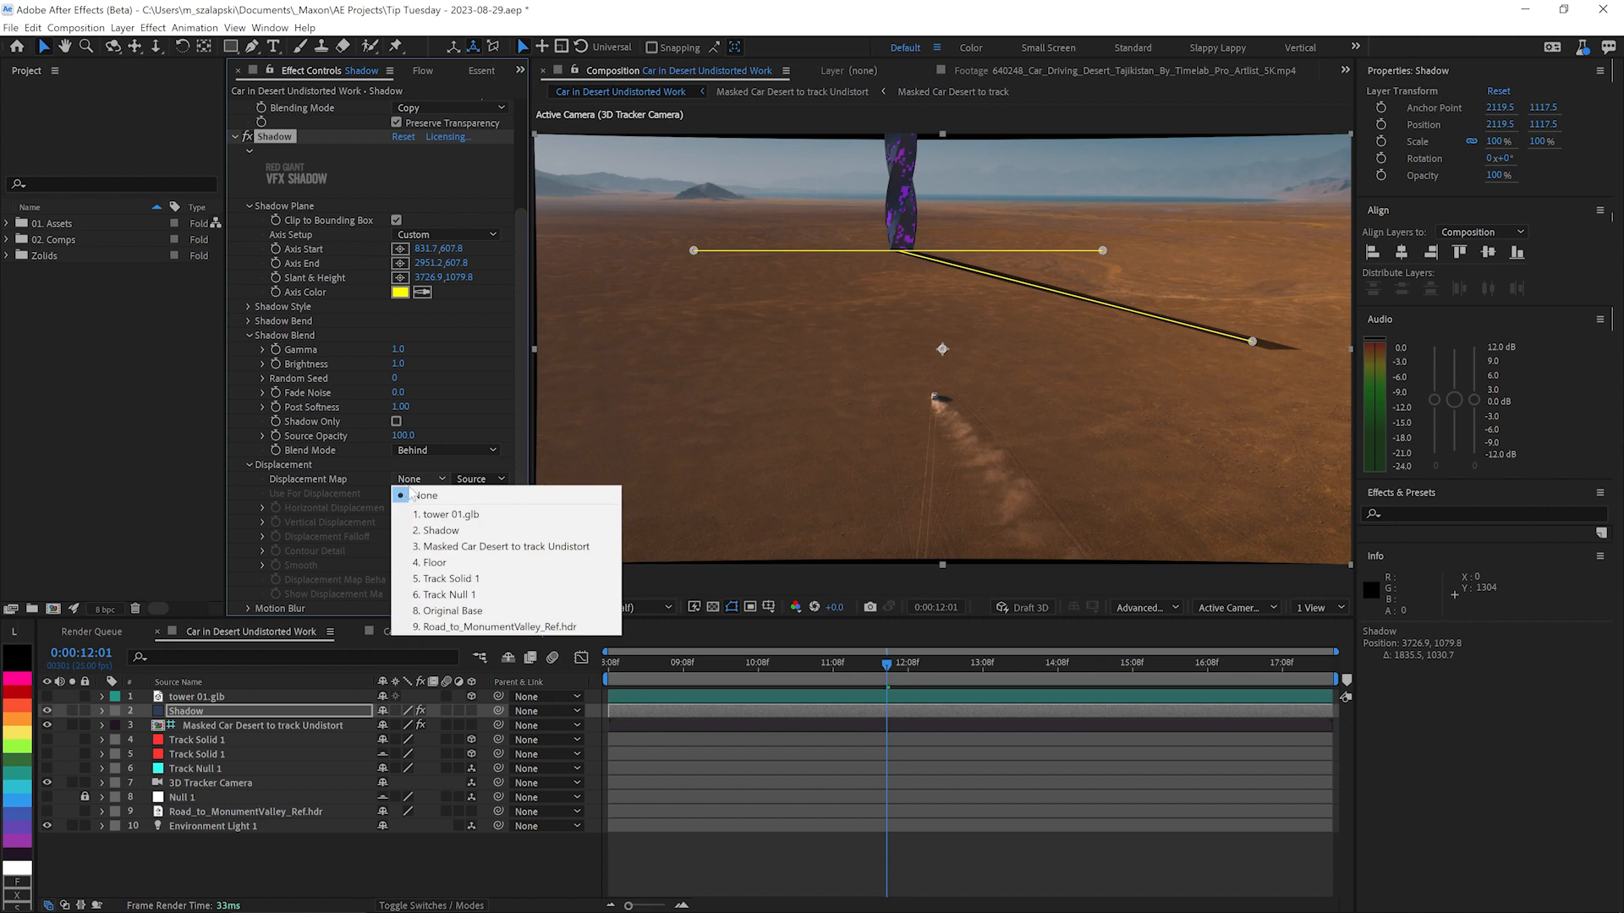
pyautogui.click(504, 547)
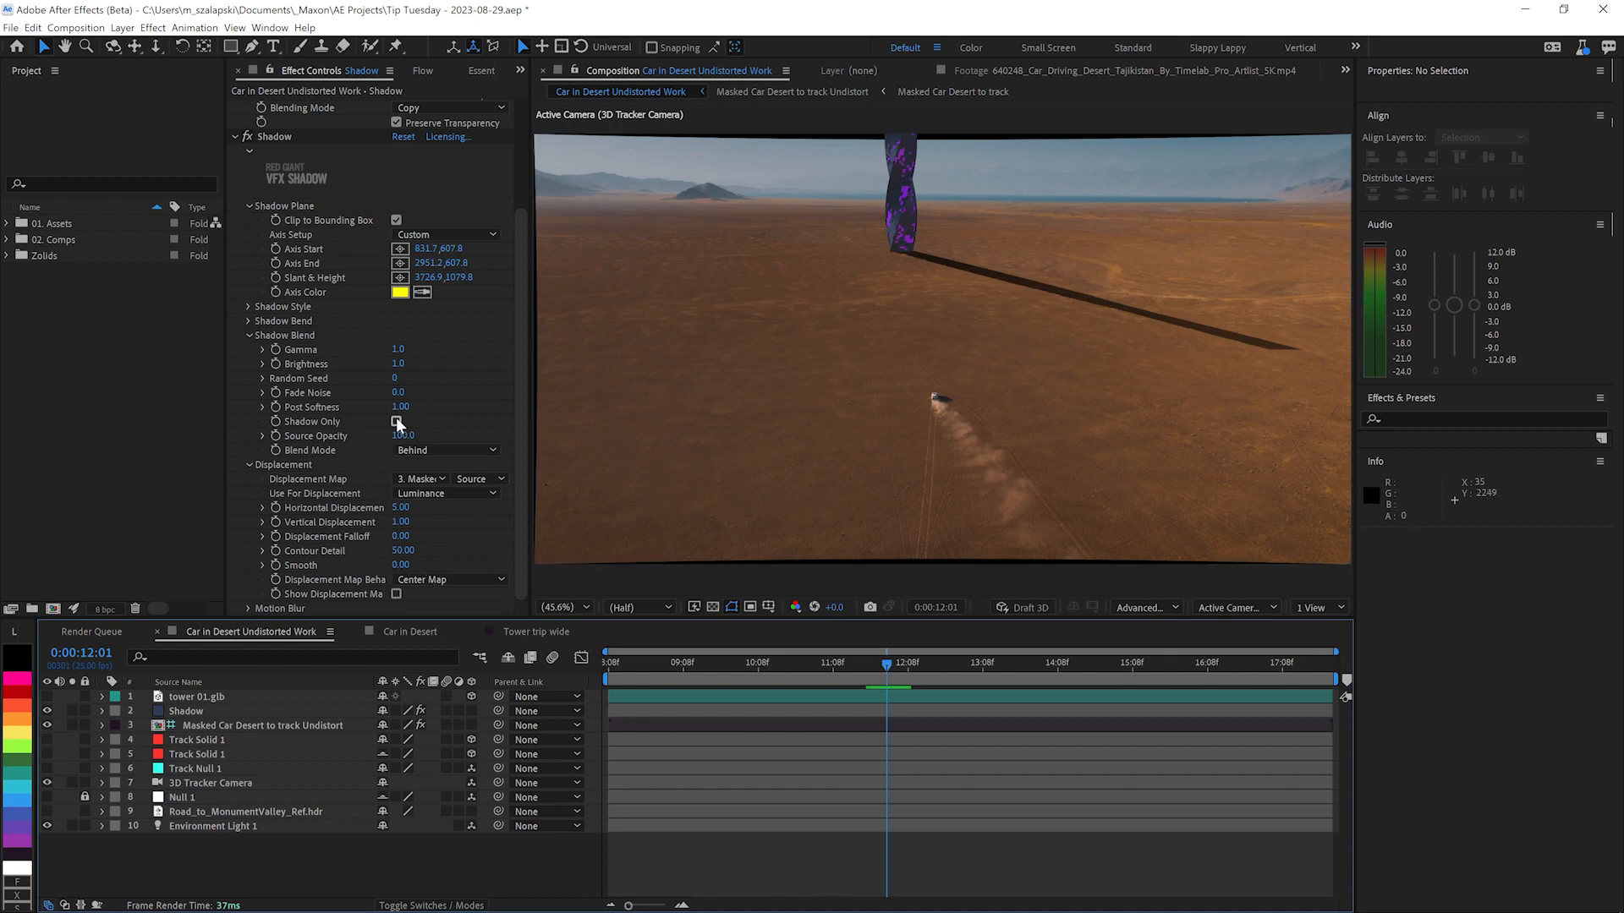
pyautogui.click(396, 423)
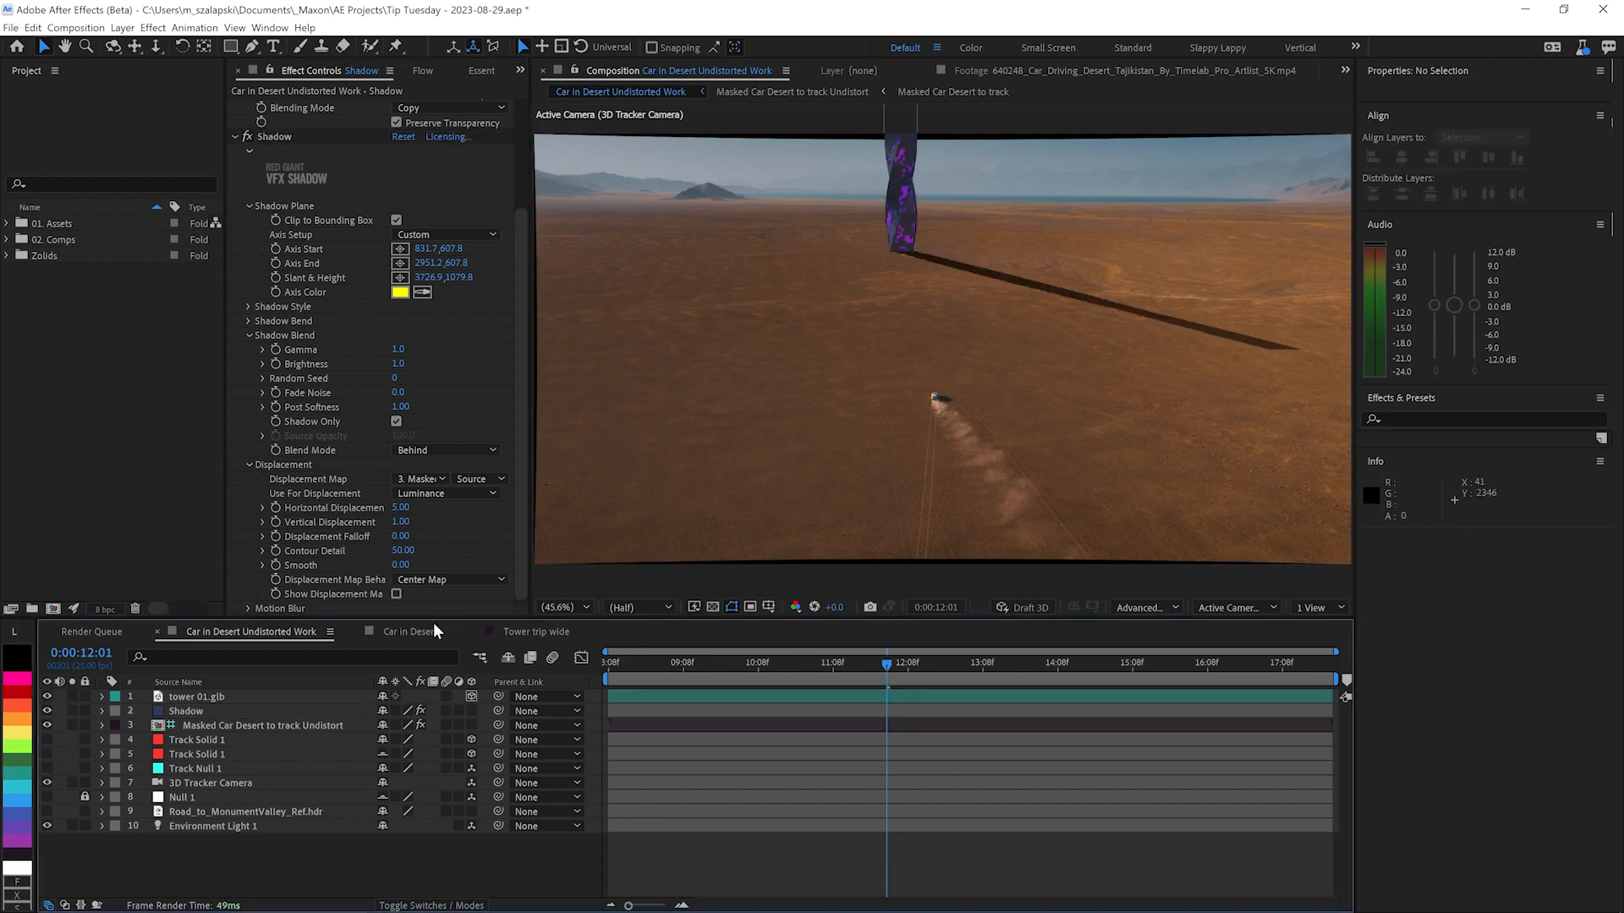
# Remove the shadow effect from the Tower layer and return to the Car in Desert composition.
pyautogui.click(194, 695)
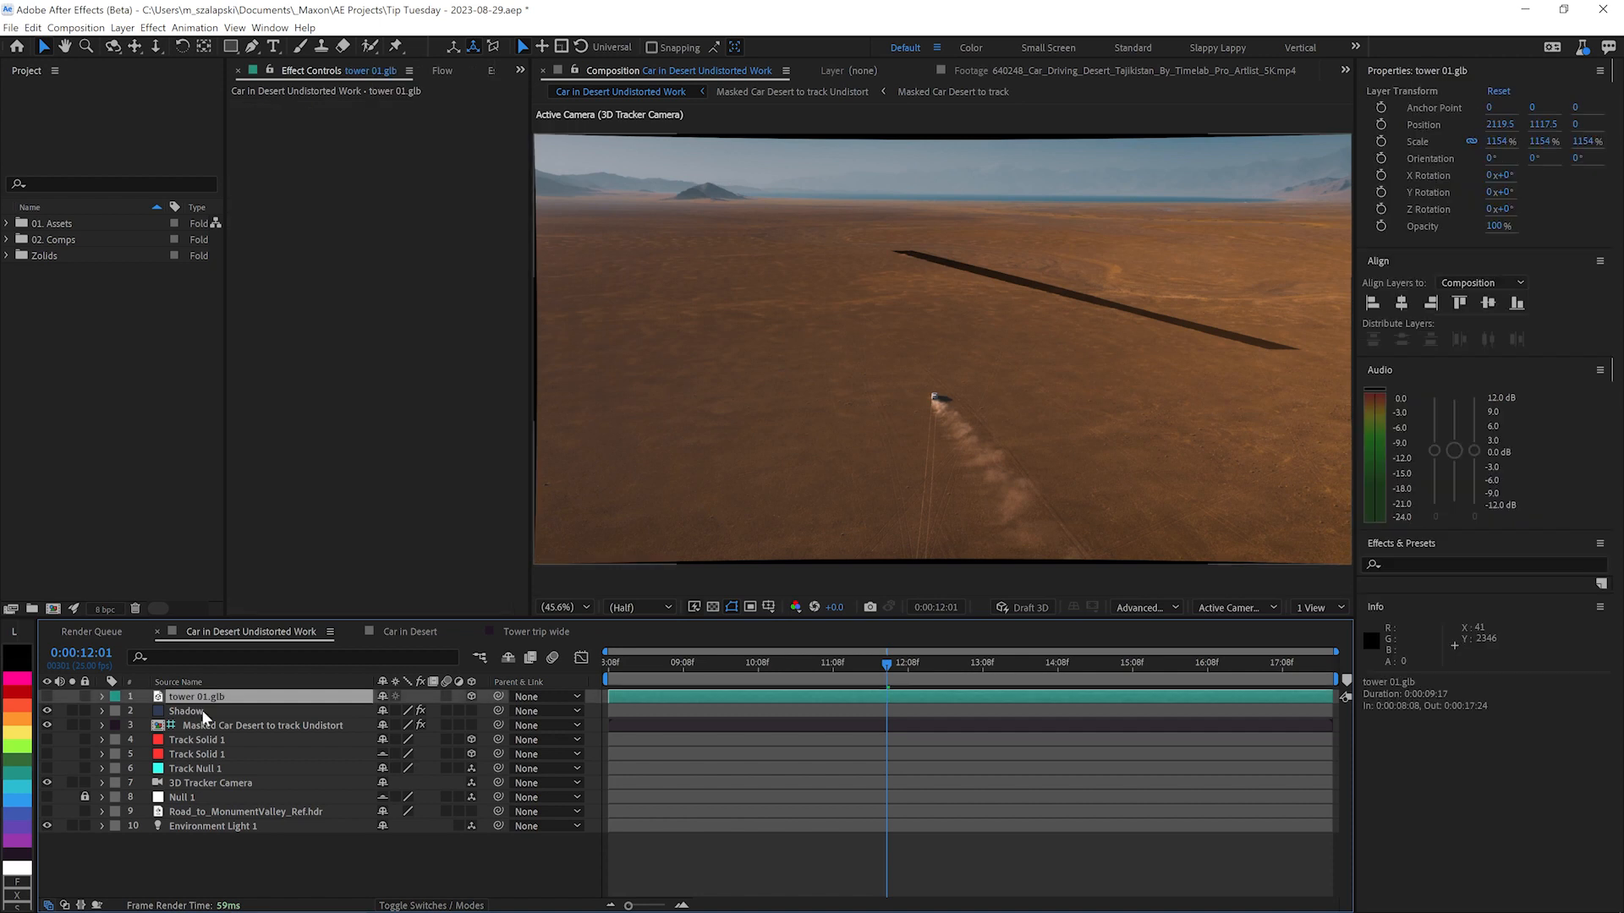
pyautogui.click(186, 710)
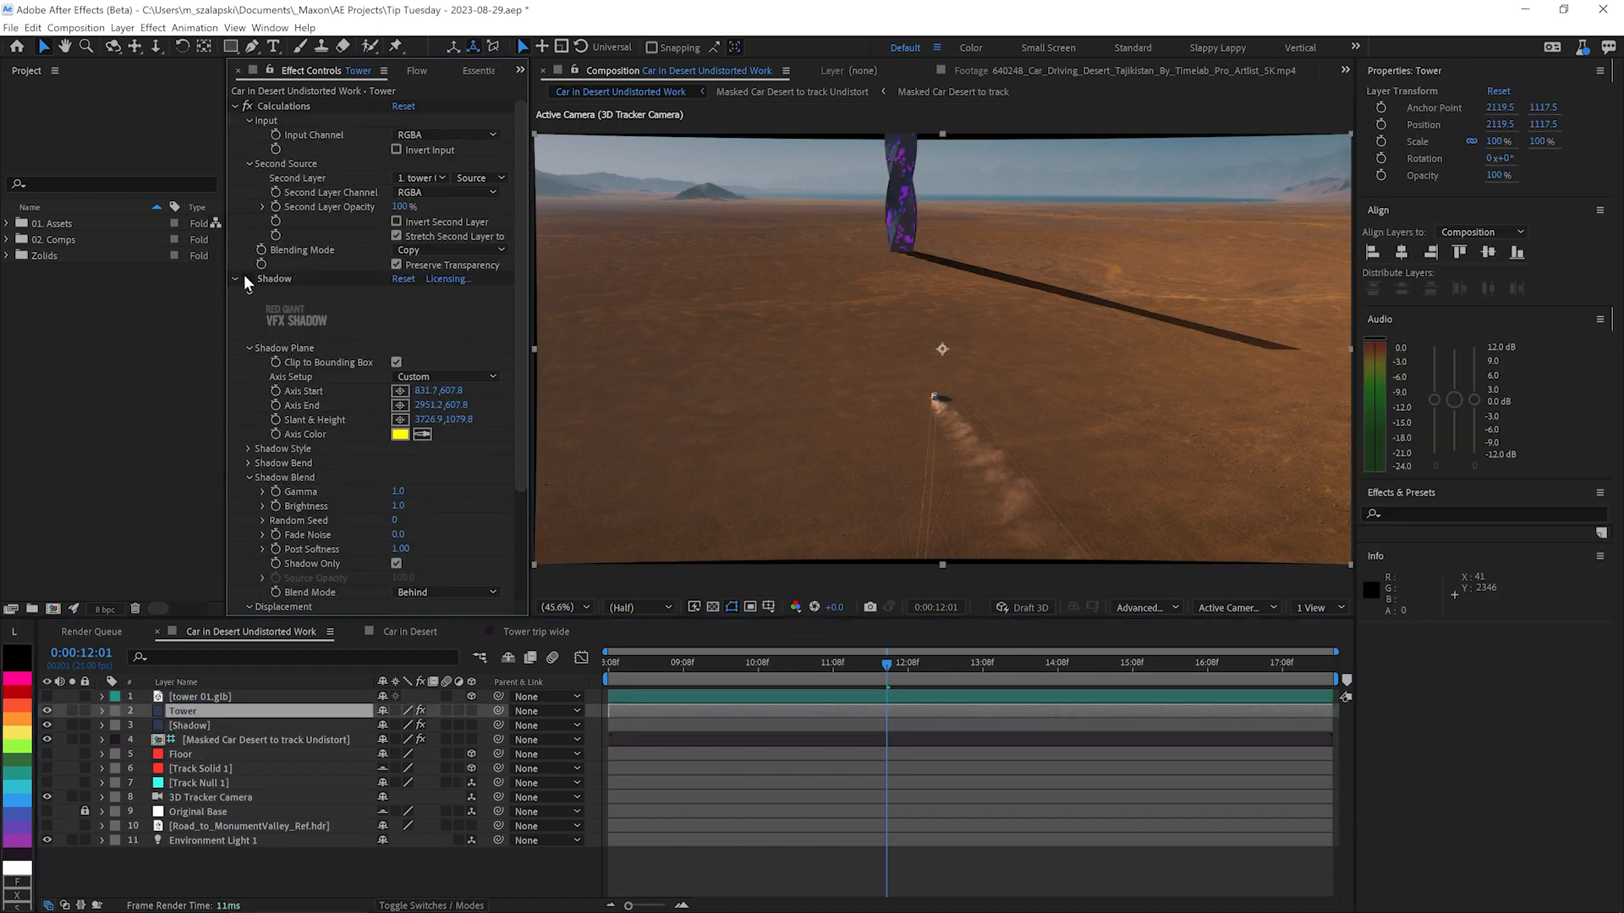
pyautogui.click(235, 279)
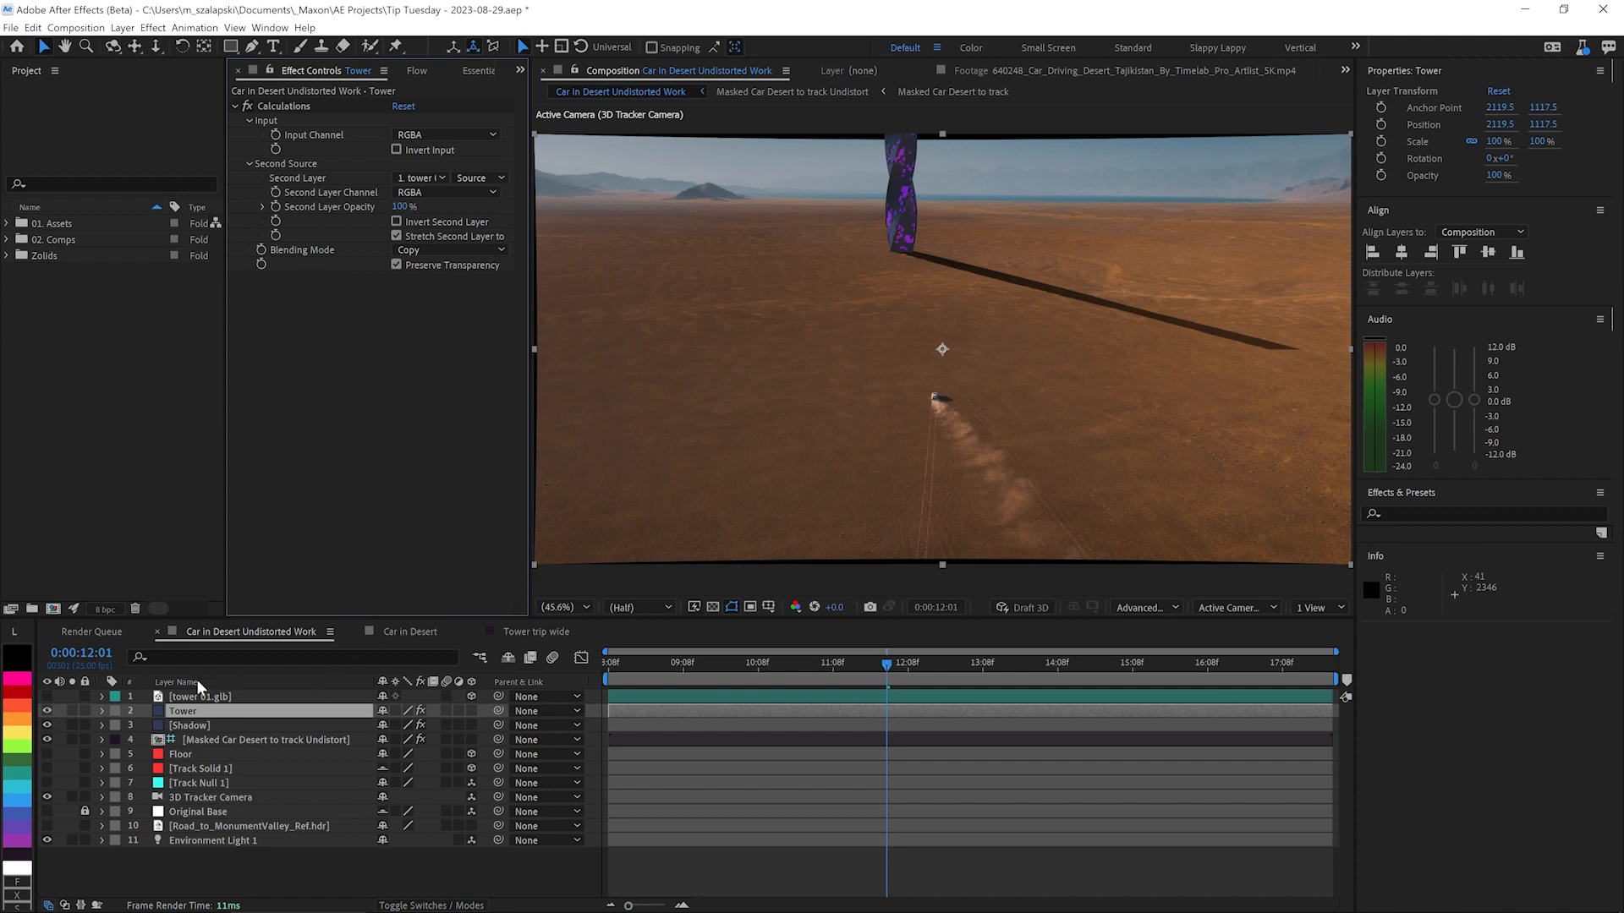
pyautogui.click(187, 724)
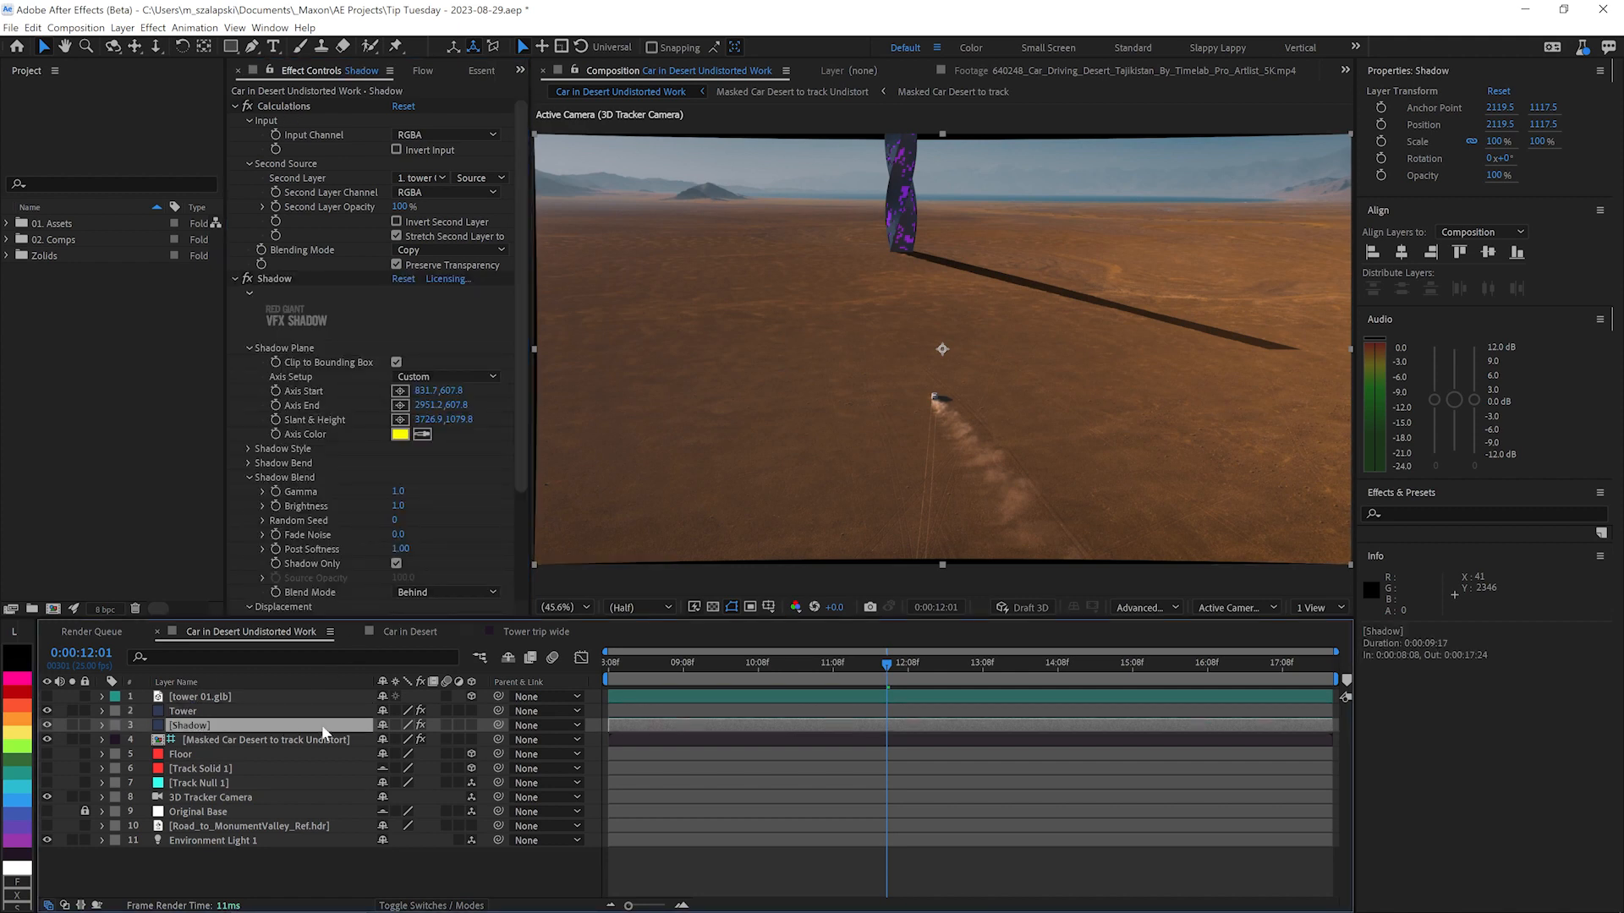
pyautogui.click(408, 631)
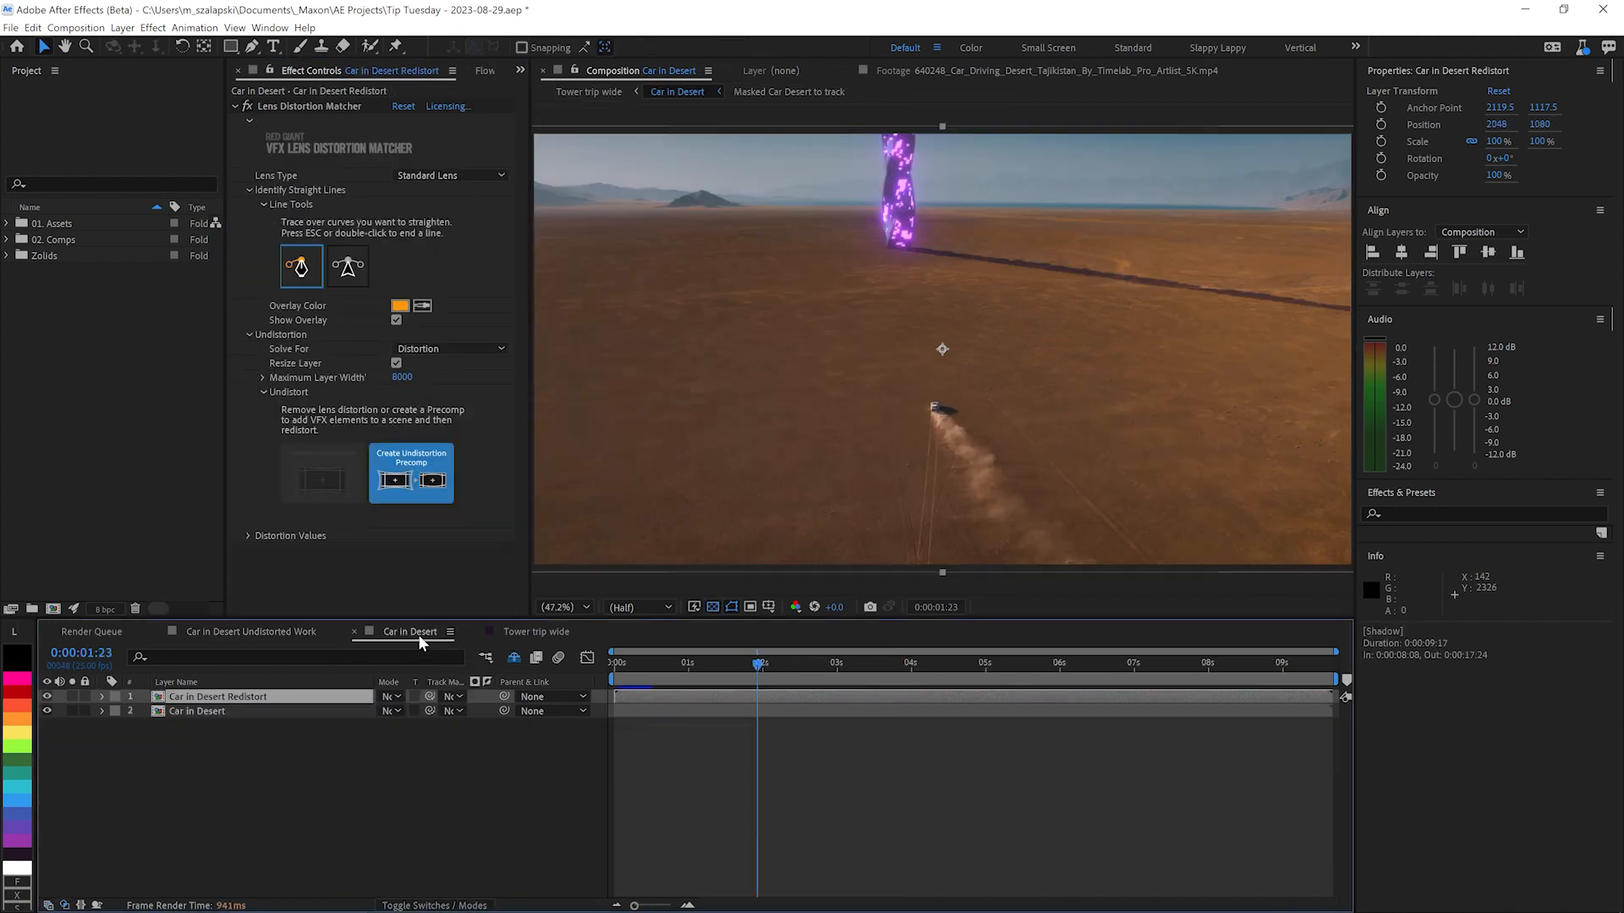